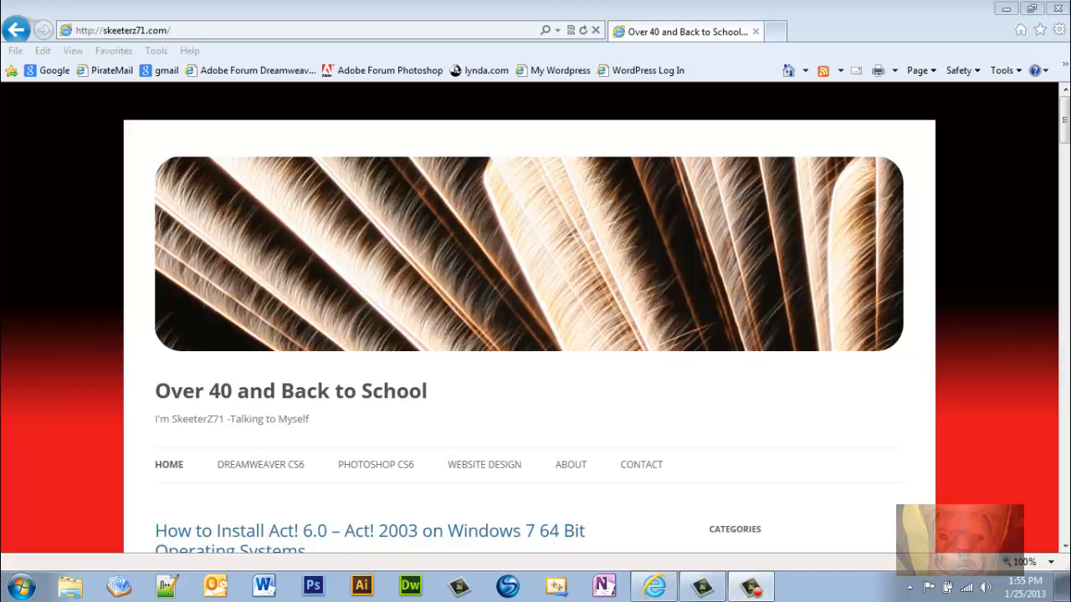
scroll(down, 3)
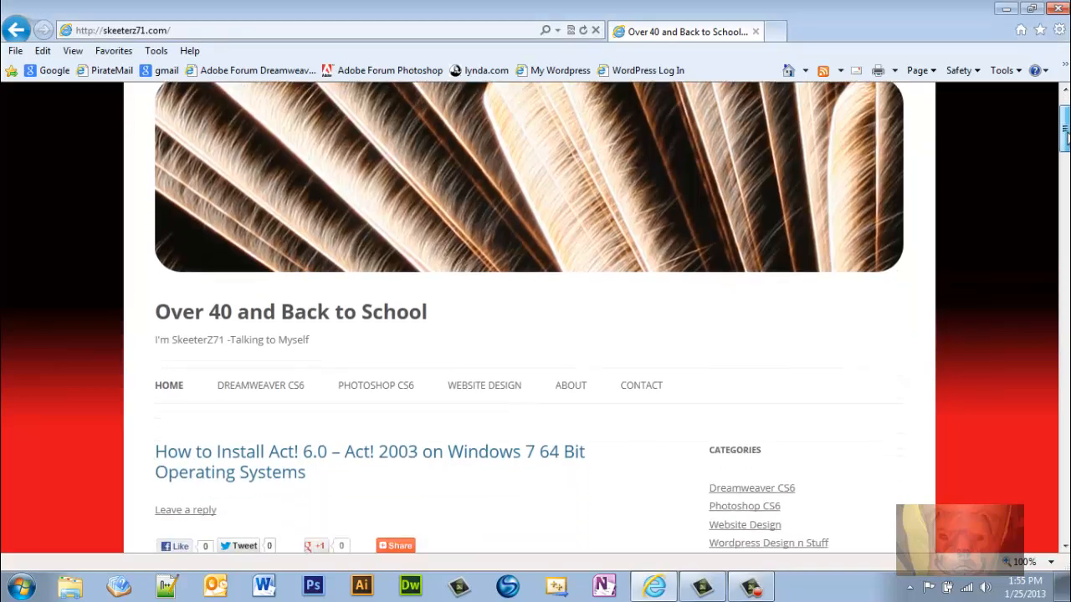
scroll(down, 3)
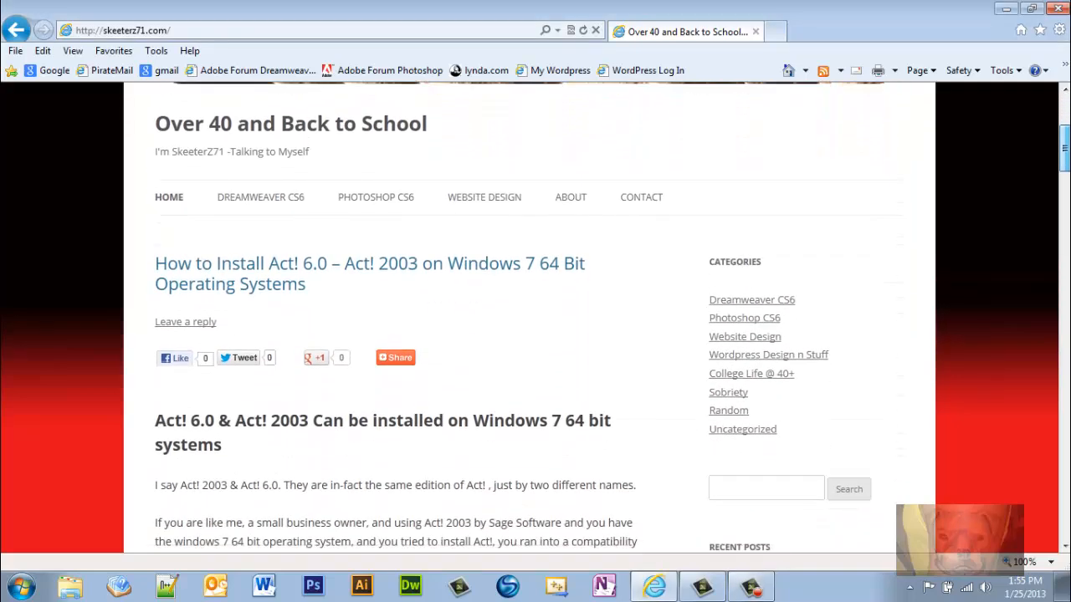
scroll(down, 3)
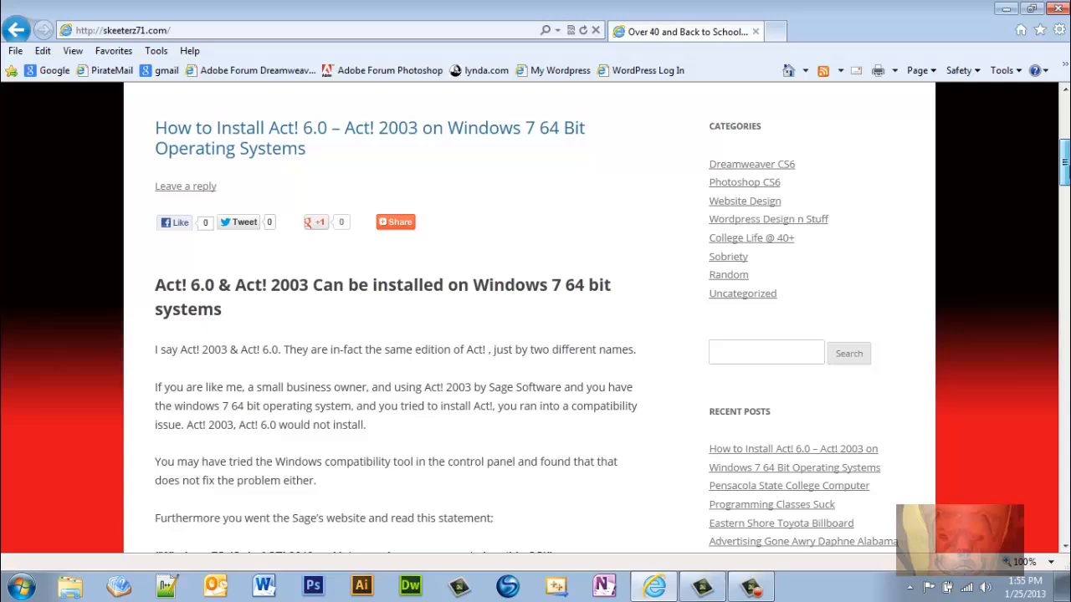
scroll(down, 3)
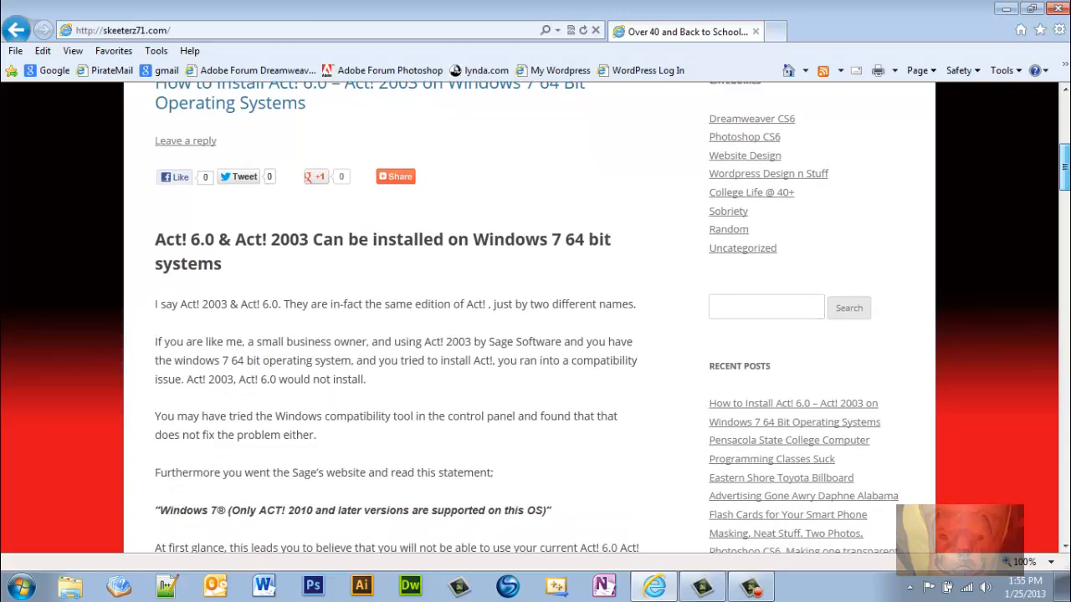
scroll(down, 3)
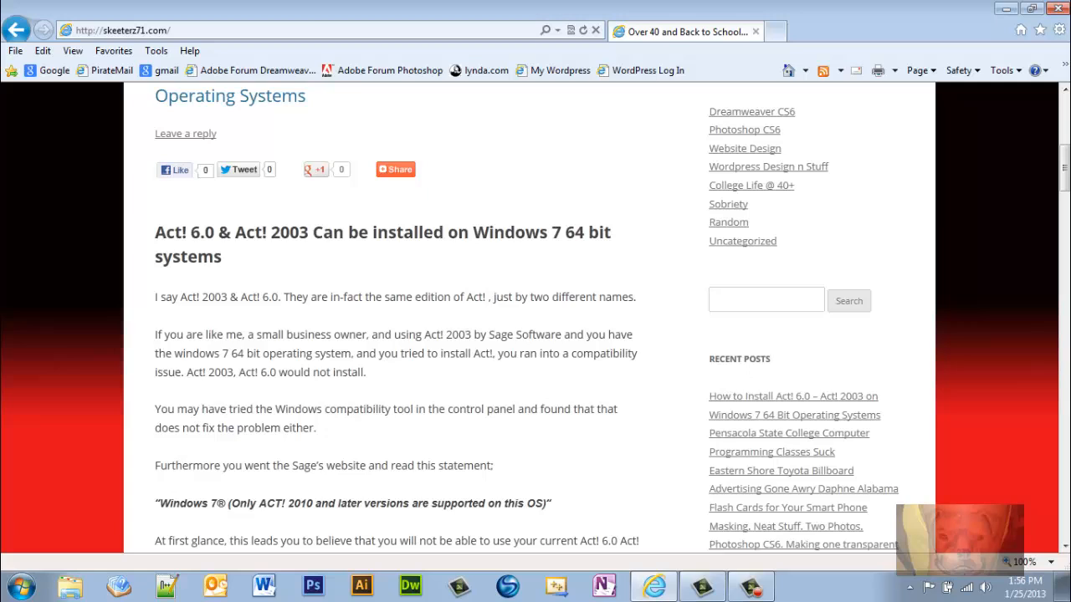
mouse_move(1040, 229)
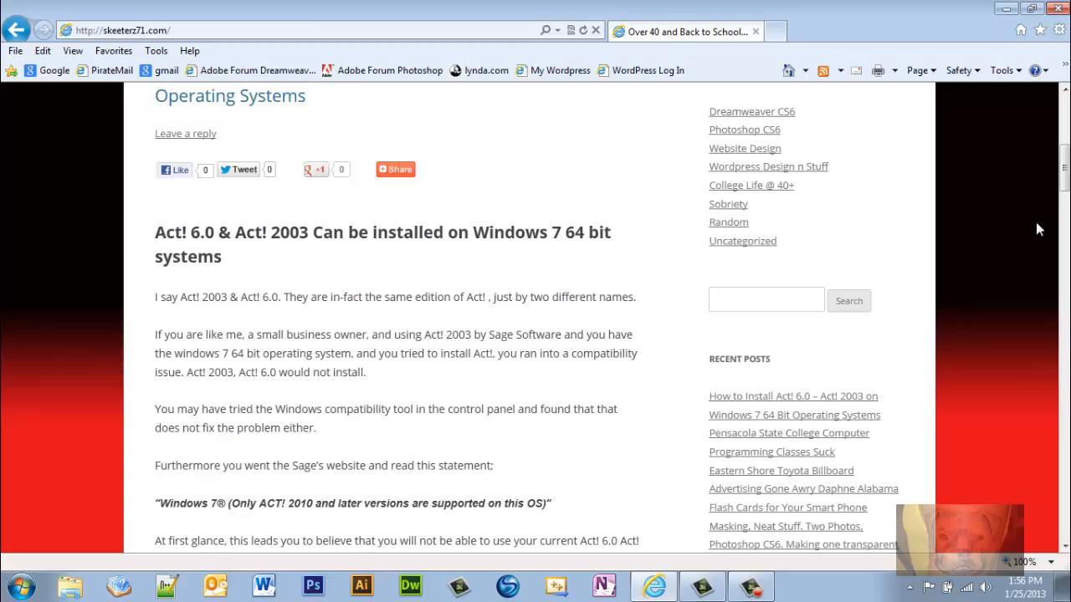
mouse_move(1062, 204)
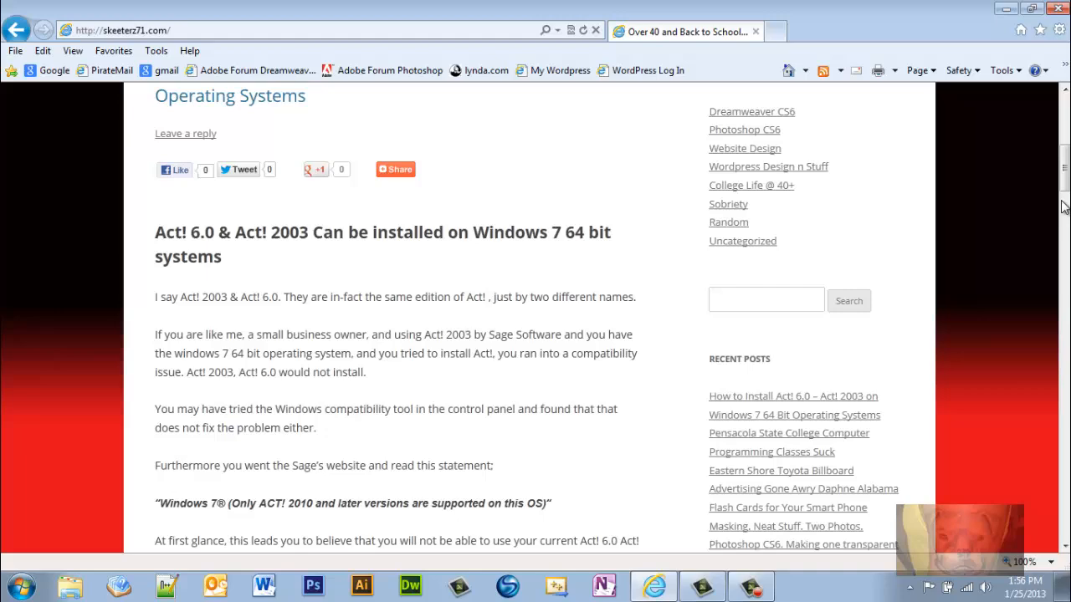
scroll(down, 3)
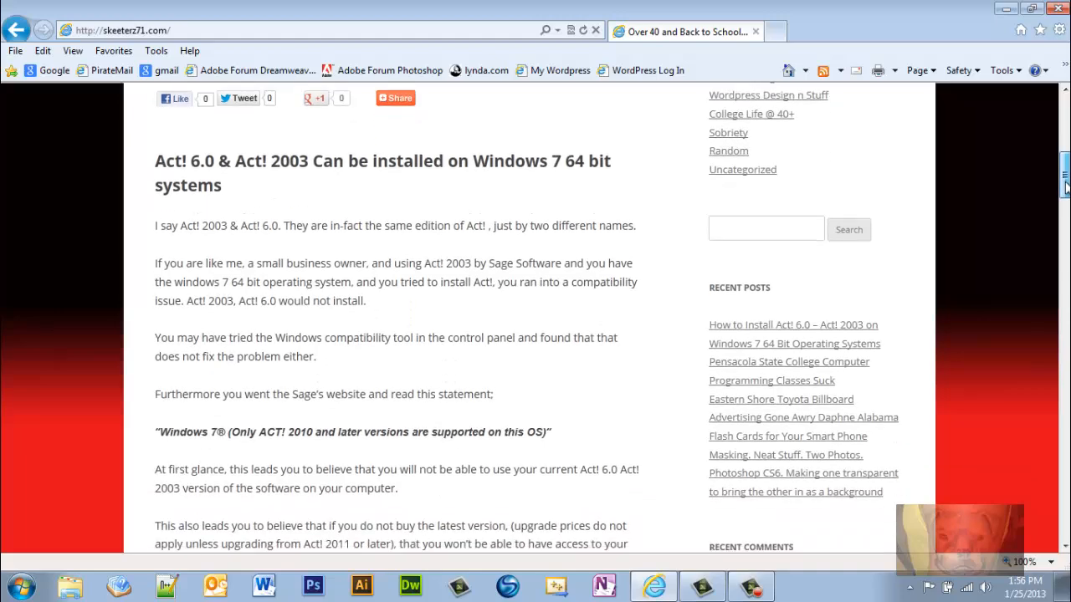
scroll(down, 3)
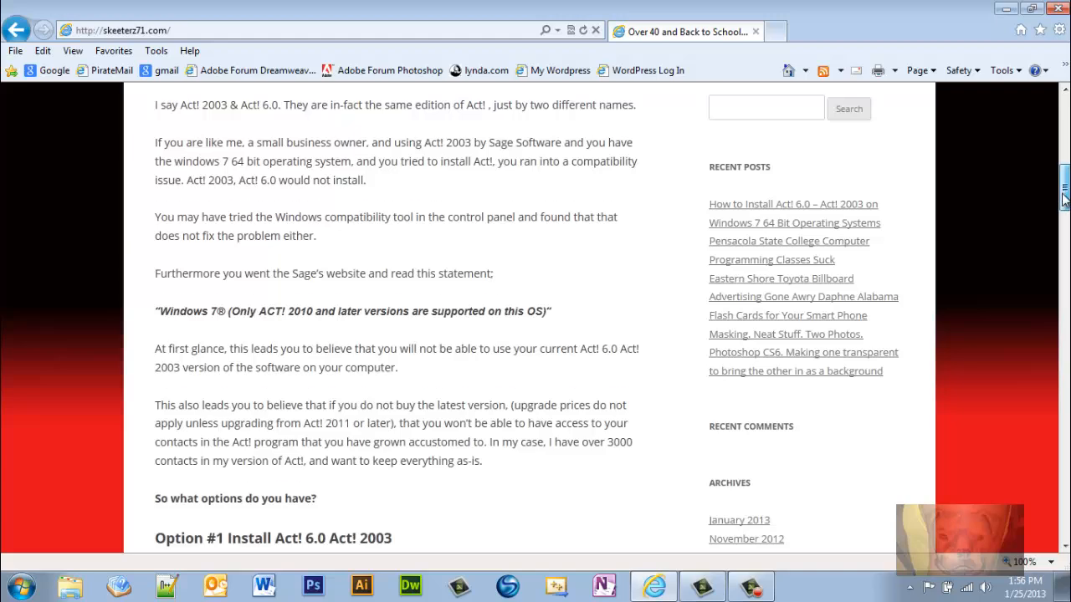
scroll(down, 3)
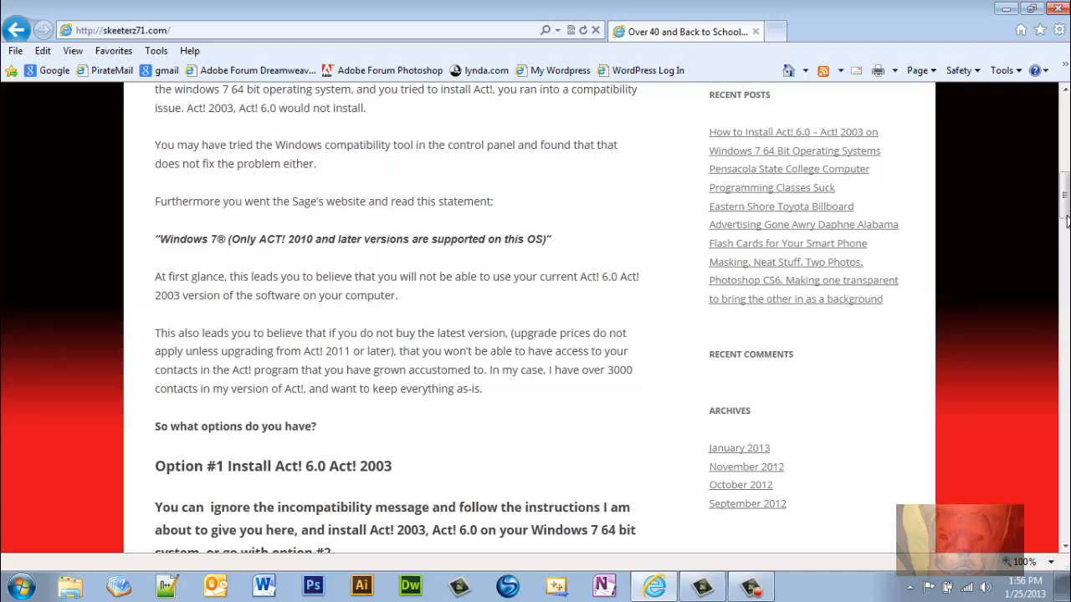
scroll(down, 3)
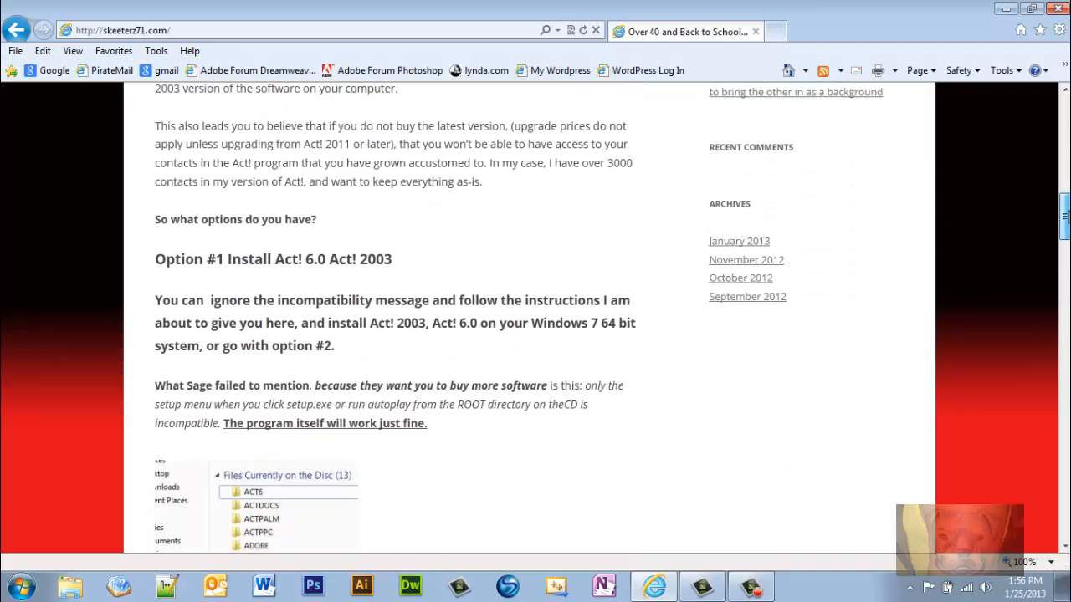
scroll(down, 3)
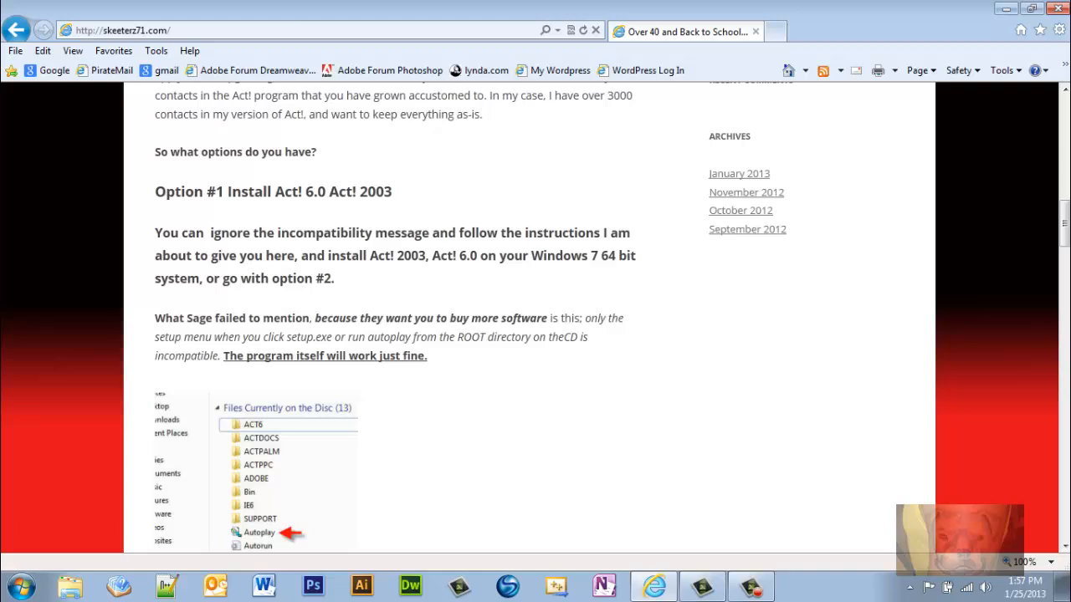
scroll(down, 3)
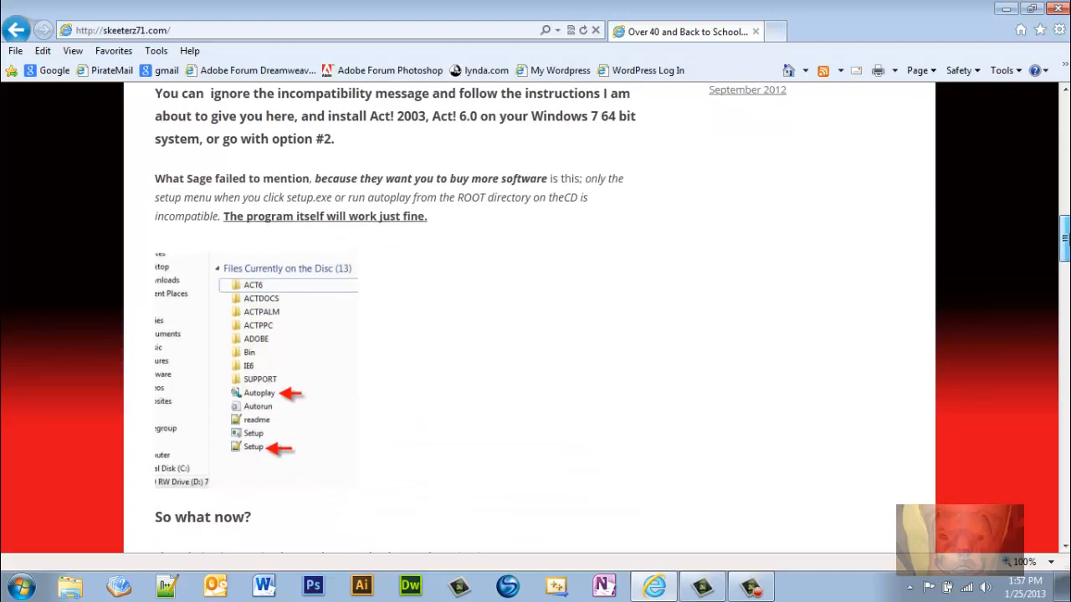
scroll(down, 3)
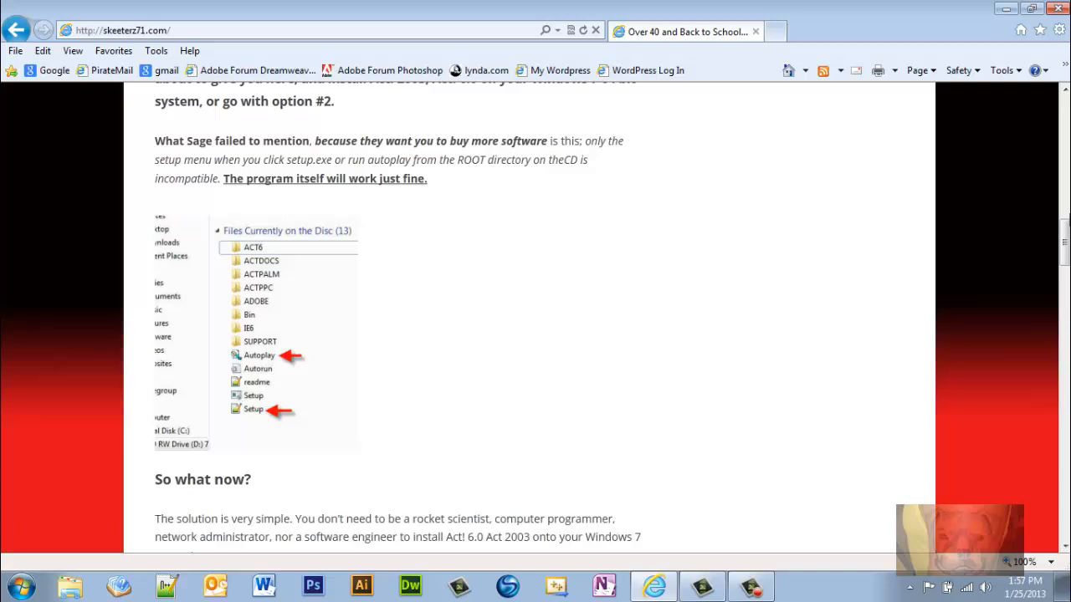
scroll(down, 3)
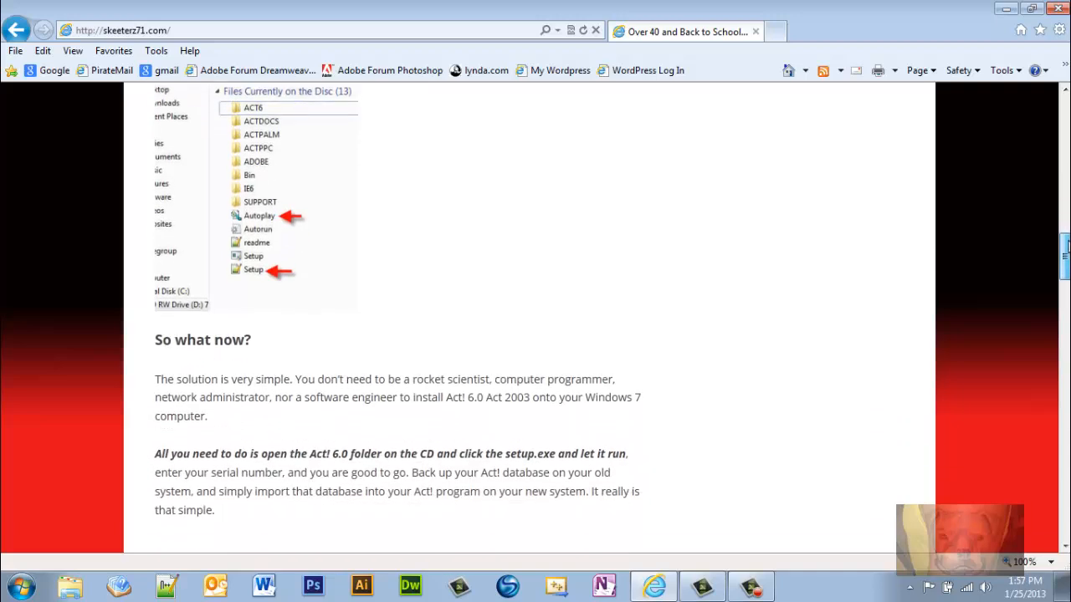
scroll(down, 3)
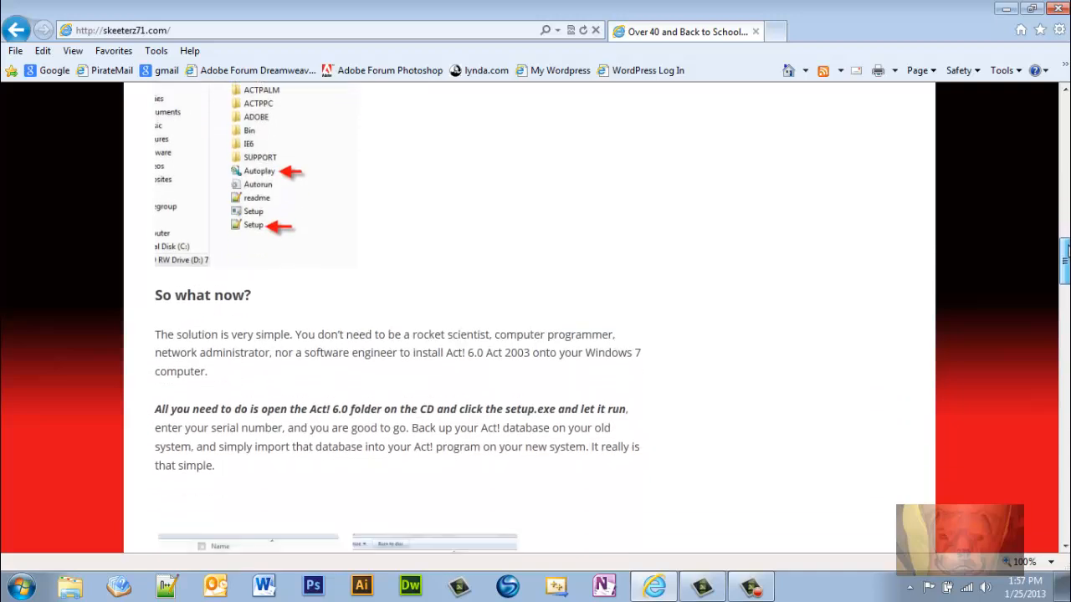
scroll(down, 3)
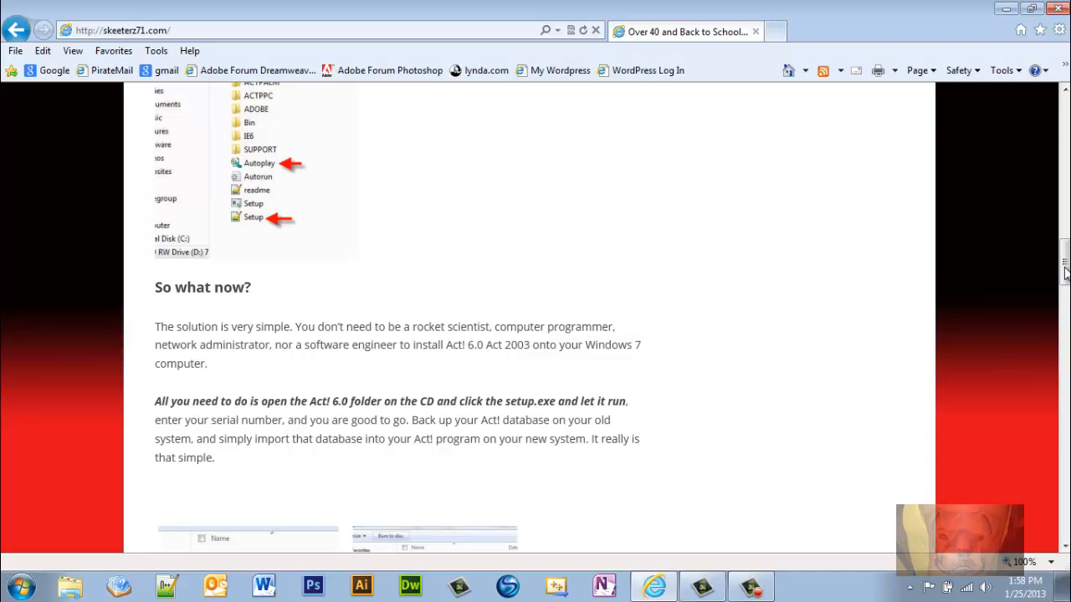
scroll(down, 3)
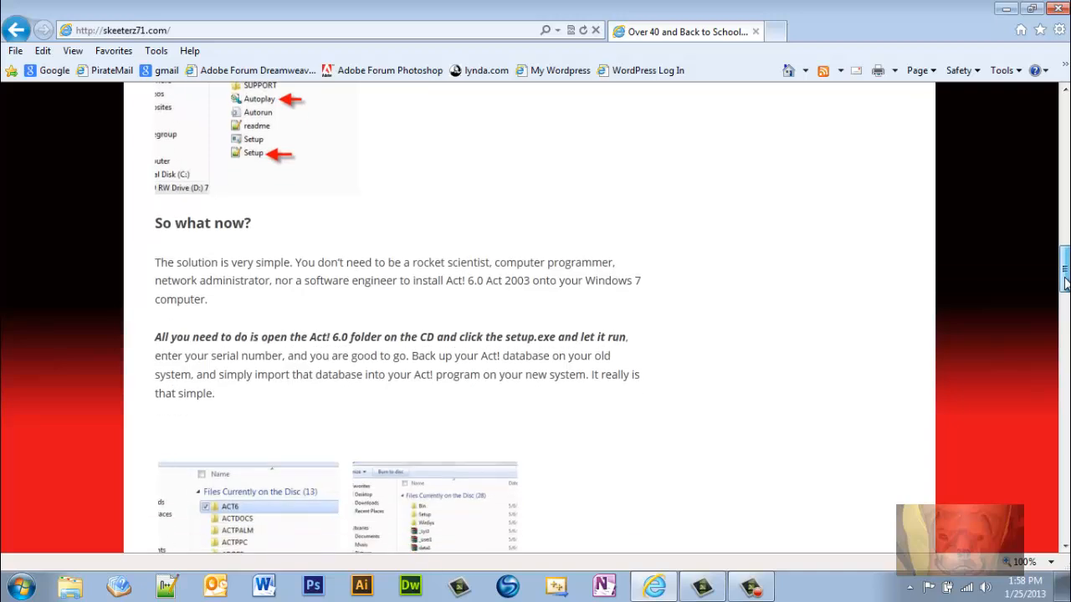
scroll(down, 3)
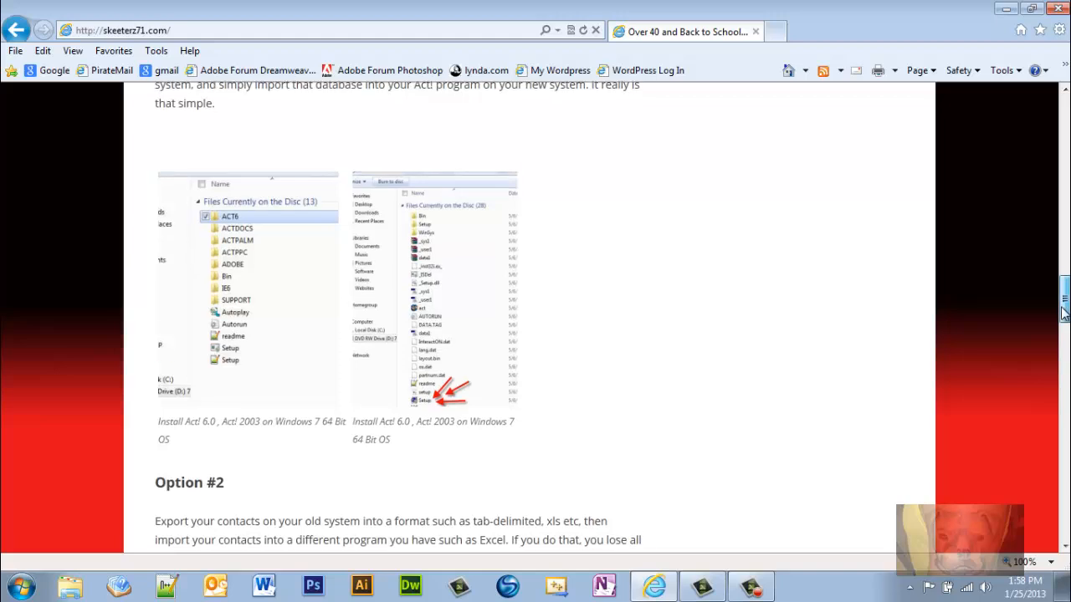
scroll(down, 3)
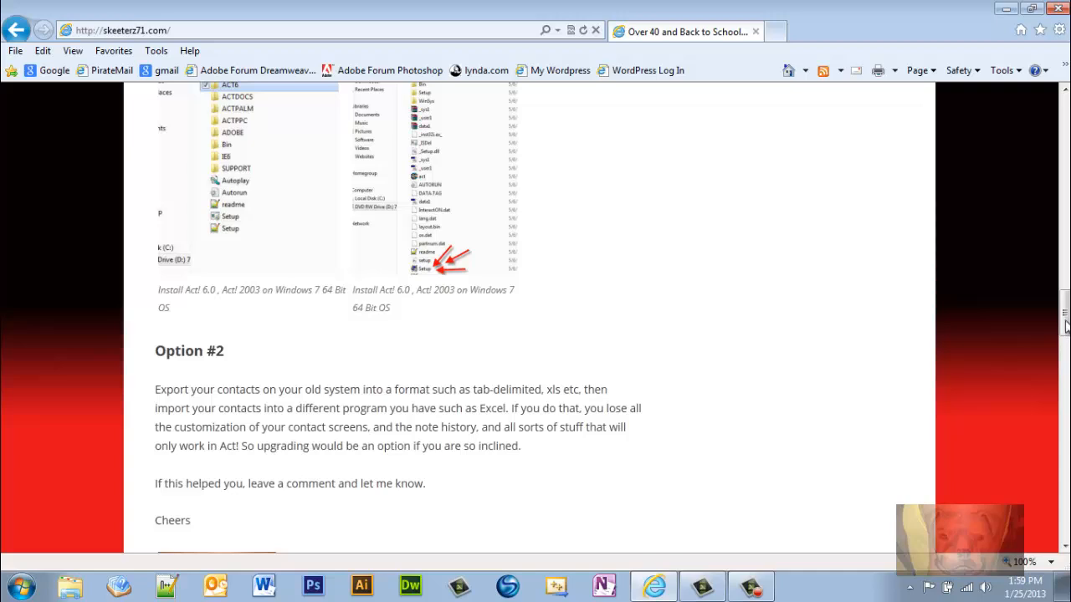
scroll(down, 3)
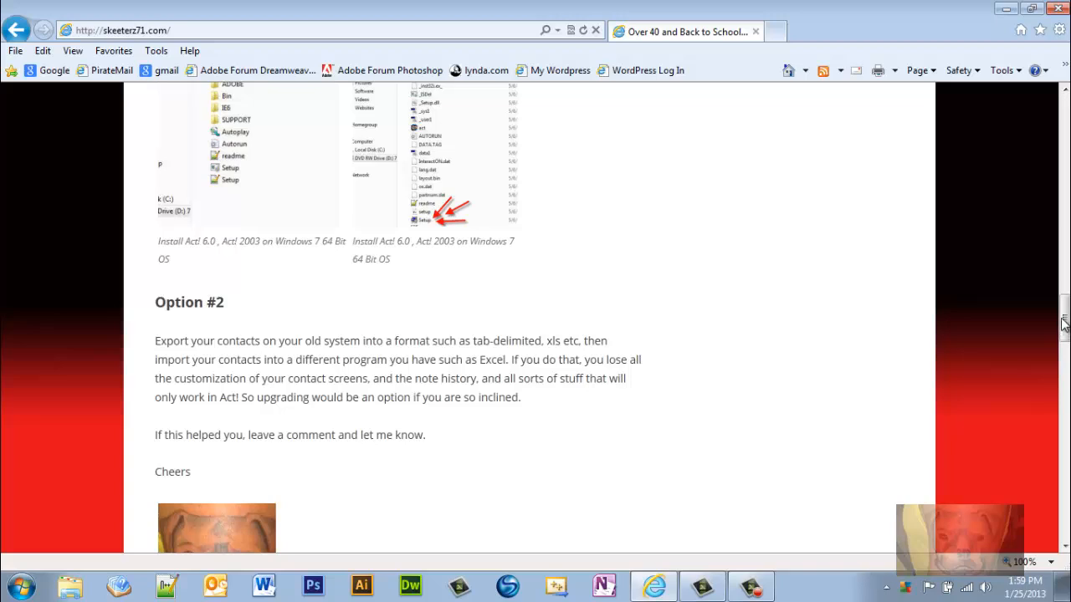
scroll(down, 3)
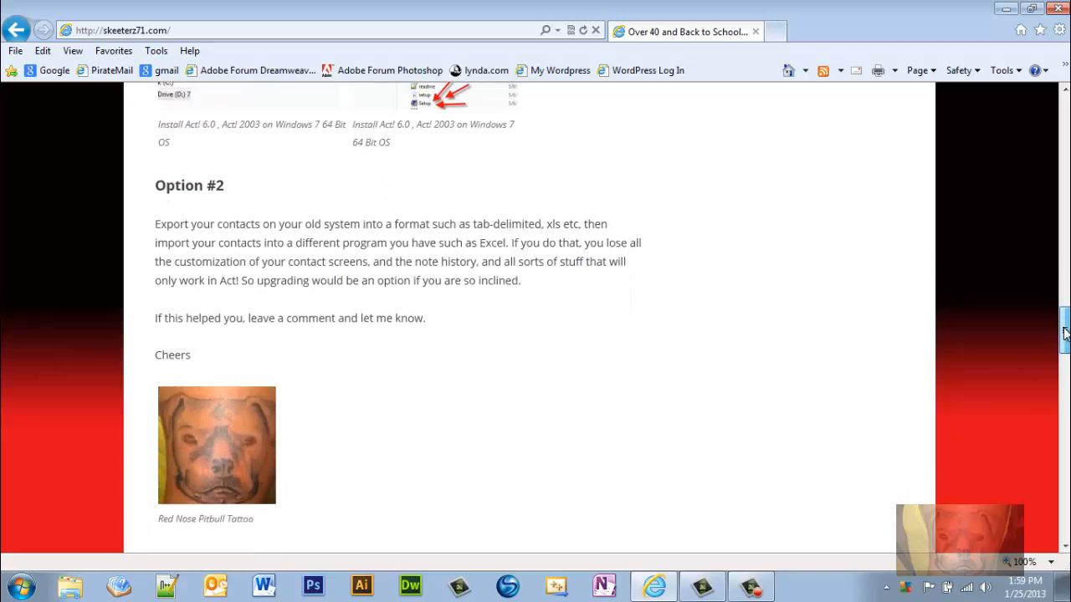